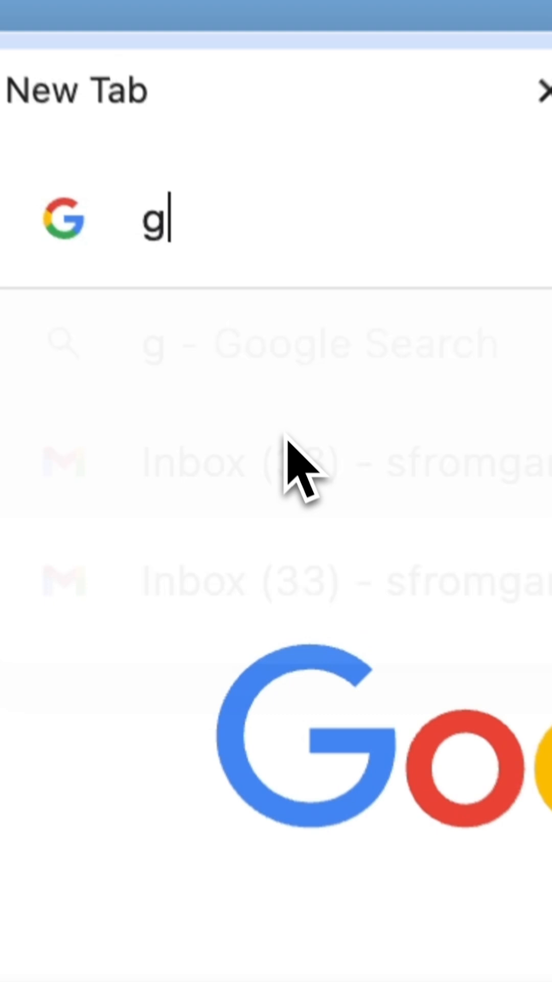
- Go to gamma.app and browse the presentation templates gallery
{"action": "type", "text": "amma.app"}
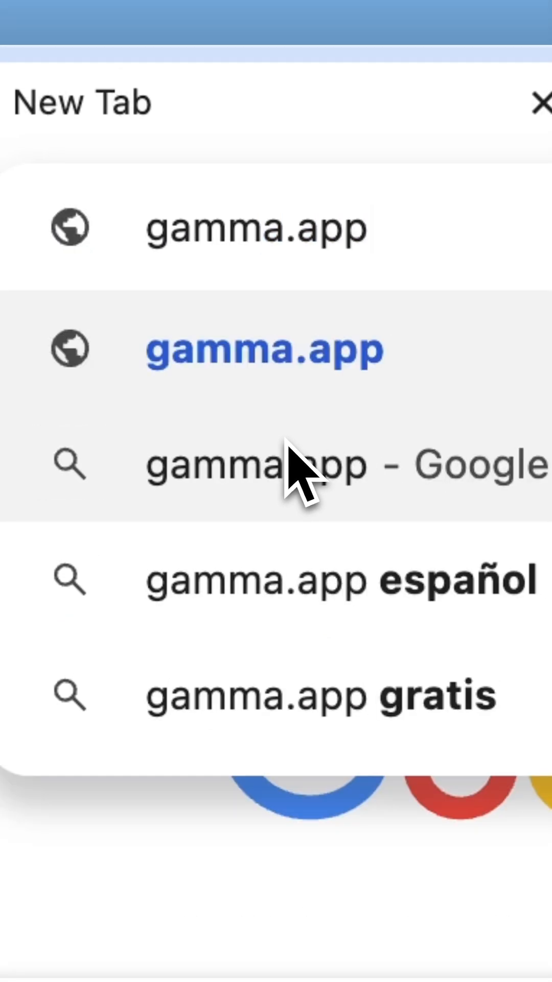
{"action": "left_click", "coordinate": [262, 349]}
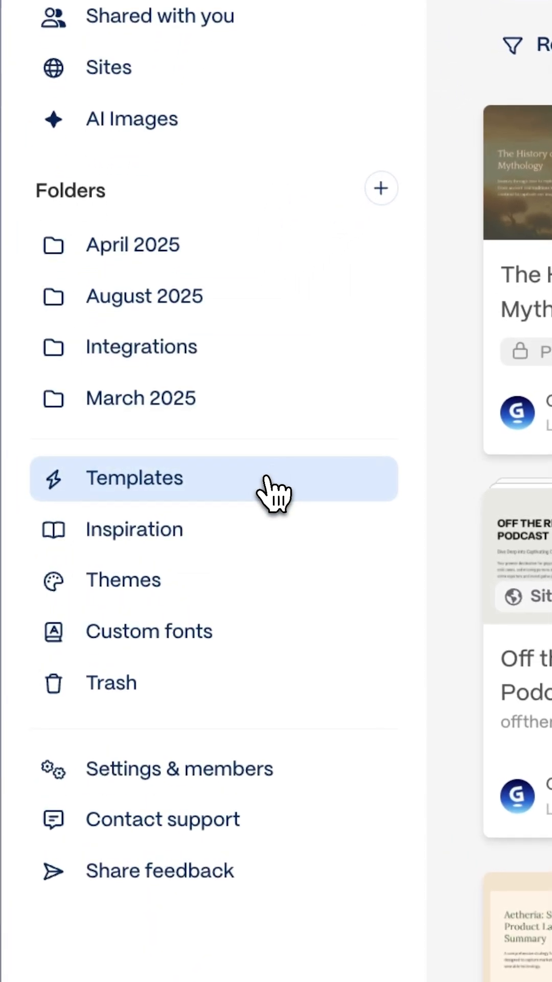
{"action": "left_click", "coordinate": [134, 478]}
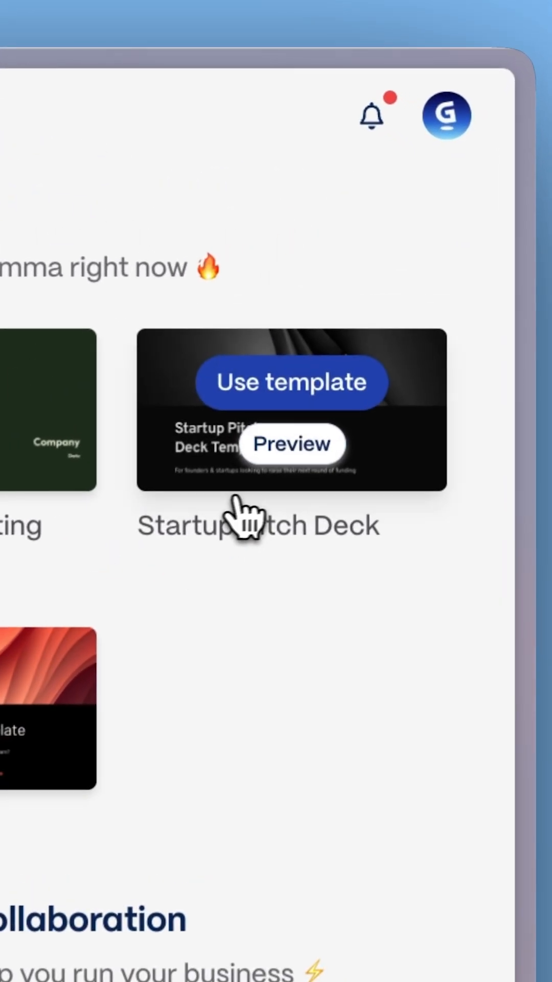
- Preview the Startup Pitch Deck template with a teal theme and create a deck from it
{"action": "left_click", "coordinate": [290, 444]}
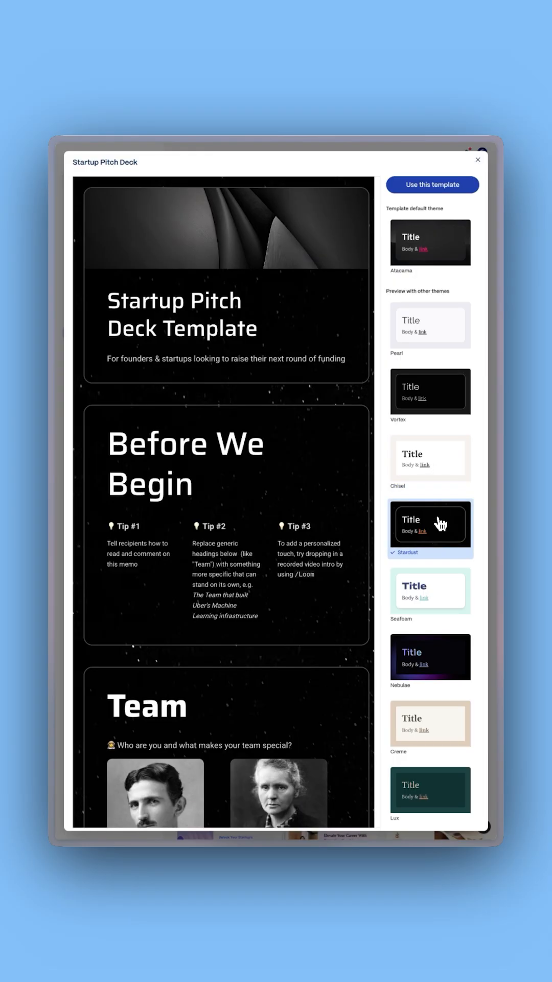
{"action": "left_click", "coordinate": [431, 590]}
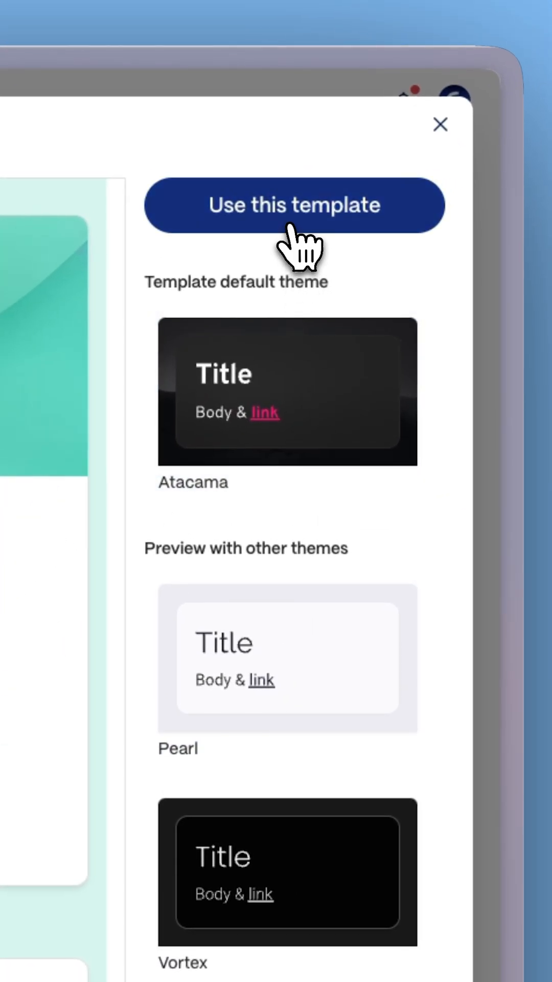
{"action": "left_click", "coordinate": [295, 205]}
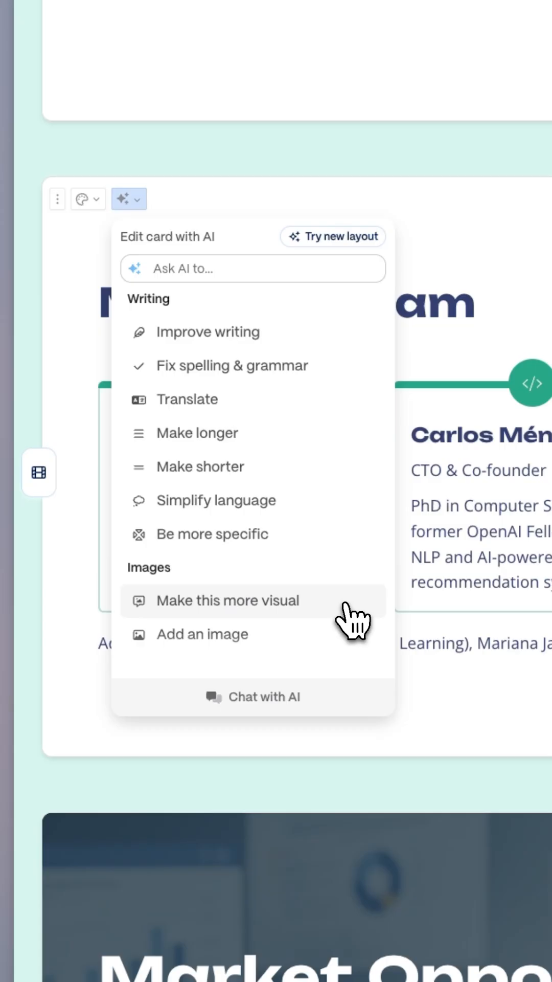
- Have AI rework the team card with the 'Make this more visual' option
{"action": "left_click", "coordinate": [227, 601]}
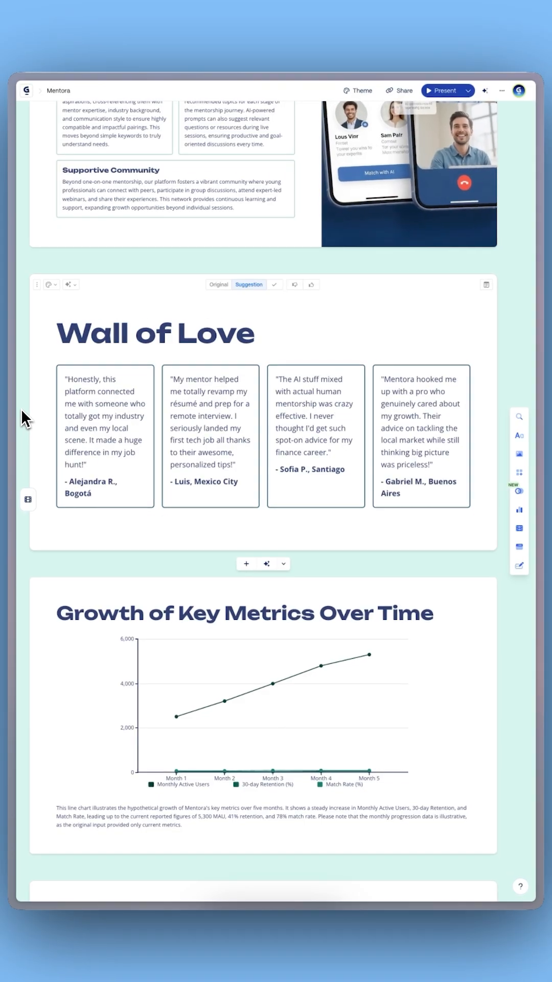
- Review the deck, then show its export formats and public view-only share link
{"action": "scroll", "scroll_direction": "down", "scroll_amount": 3}
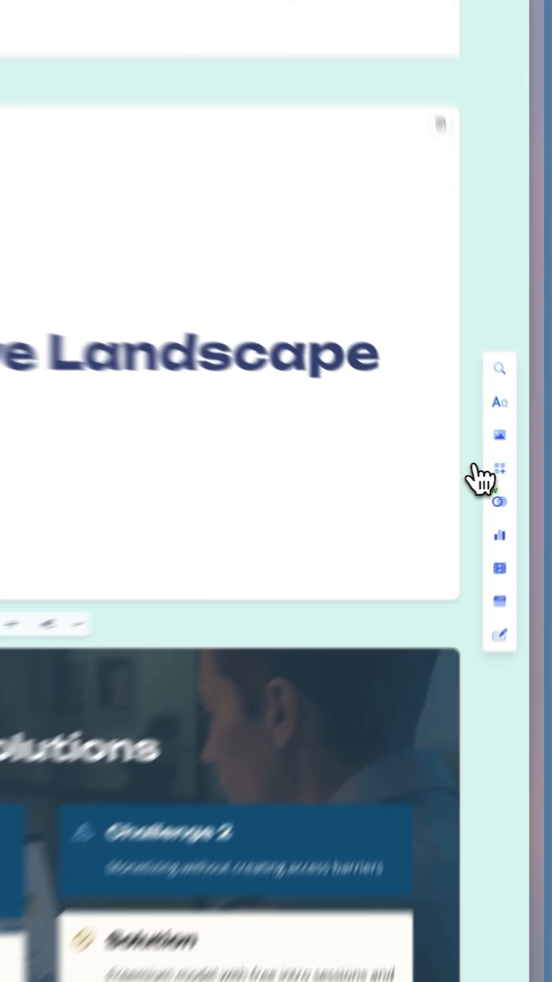
{"action": "left_click", "coordinate": [500, 471]}
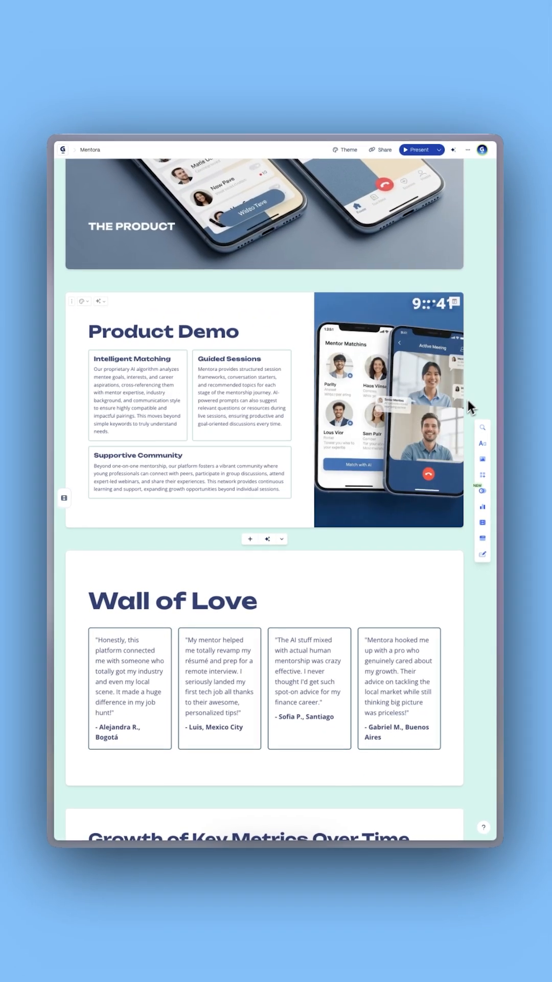
{"action": "scroll", "scroll_direction": "down", "scroll_amount": 3}
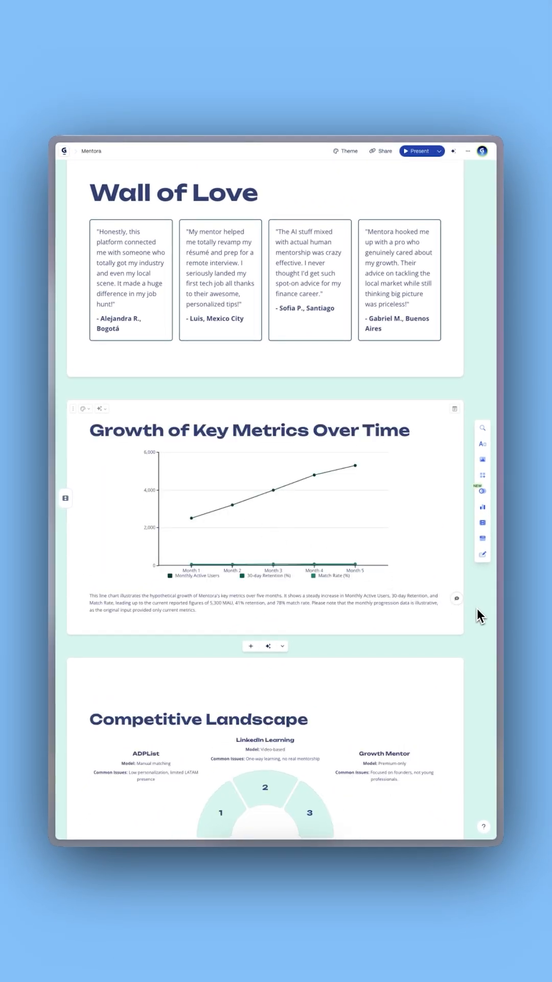
{"action": "left_click", "coordinate": [381, 151]}
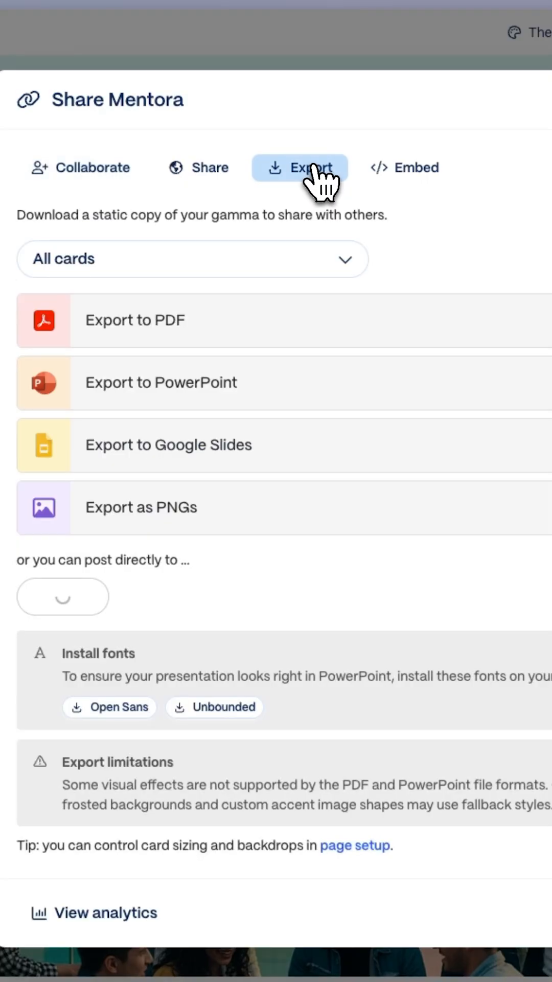
{"action": "left_click", "coordinate": [198, 166]}
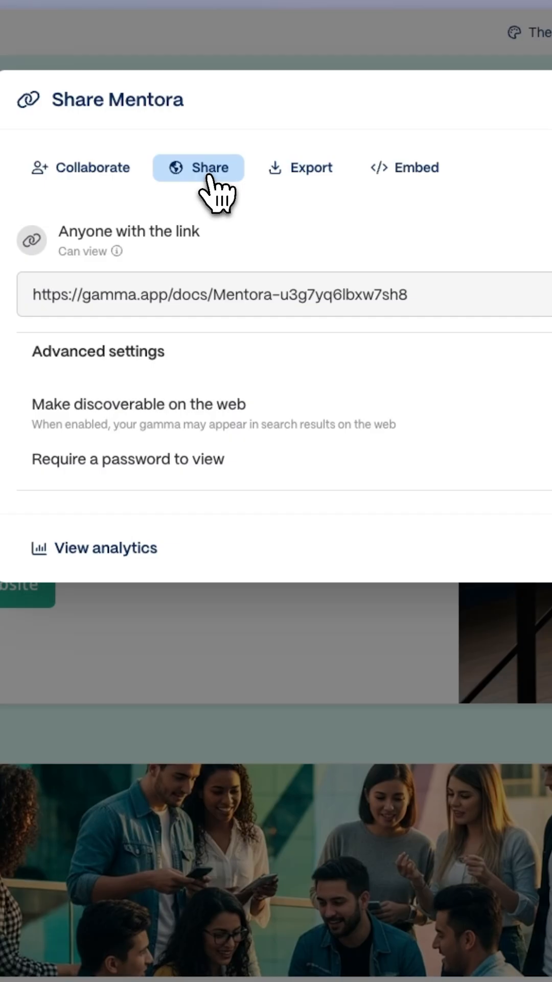